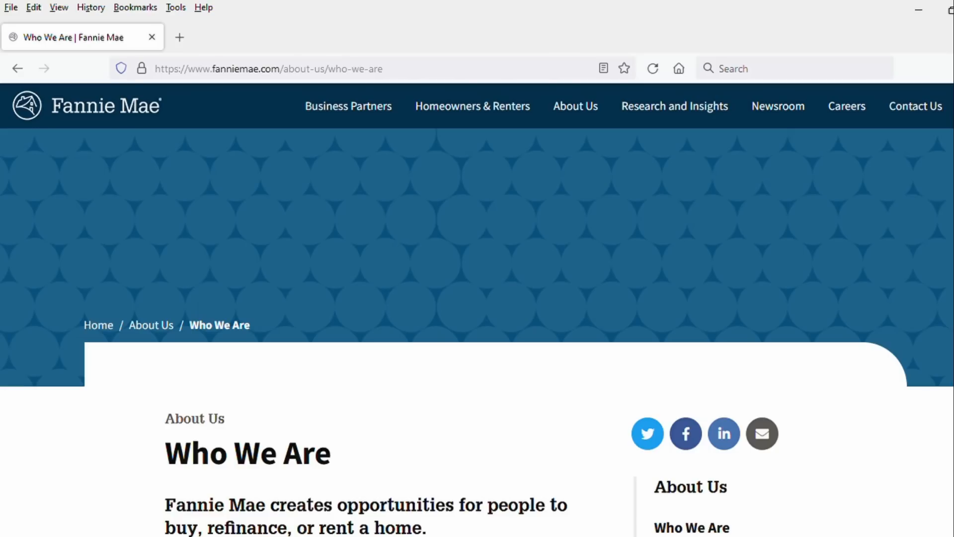
scroll("down", 3)
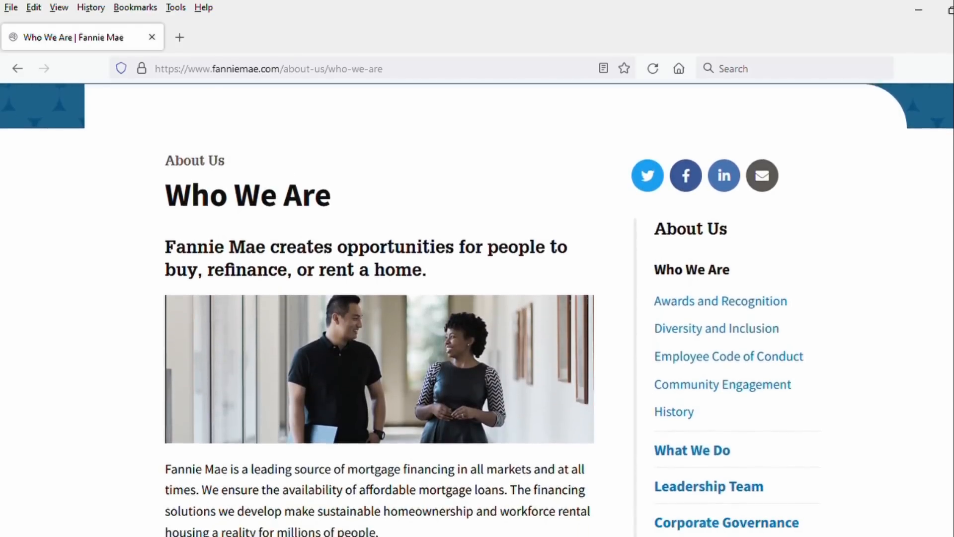
scroll("down", 3)
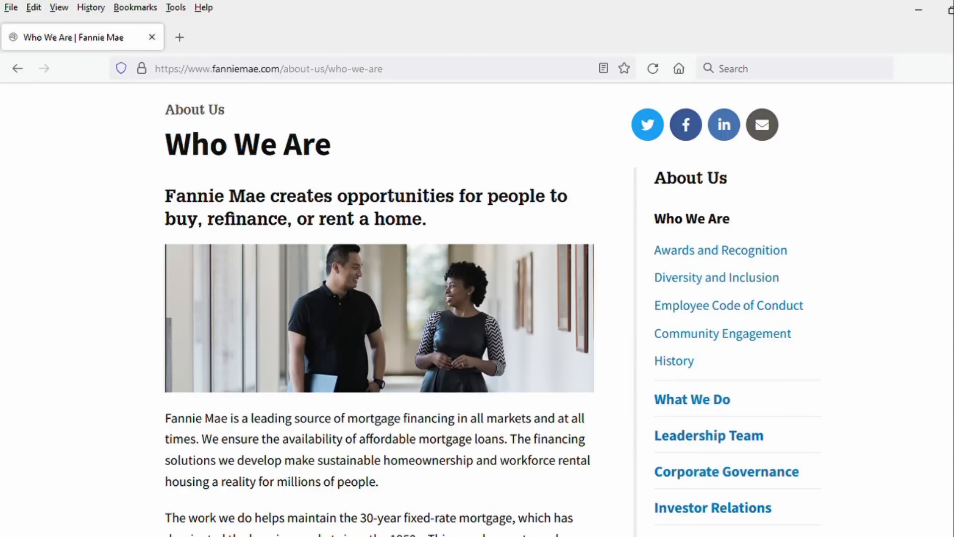